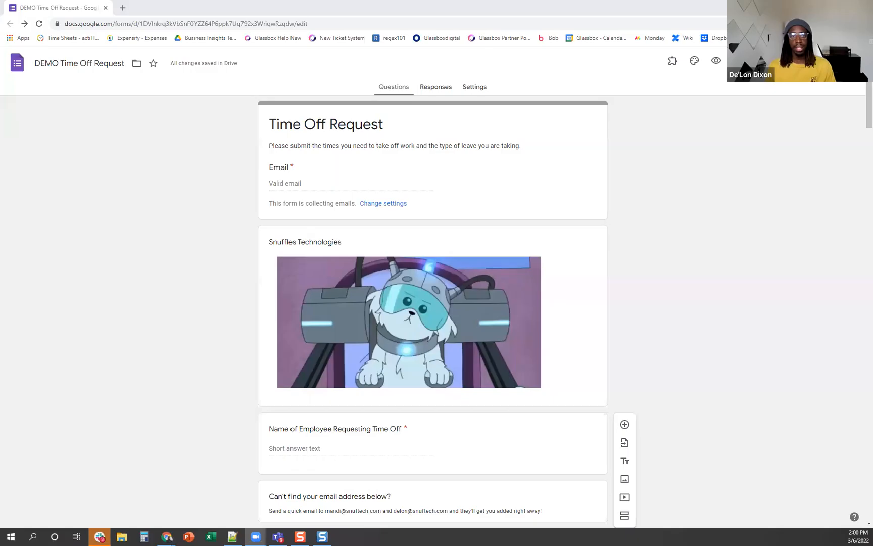
pyautogui.moveTo(788, 319)
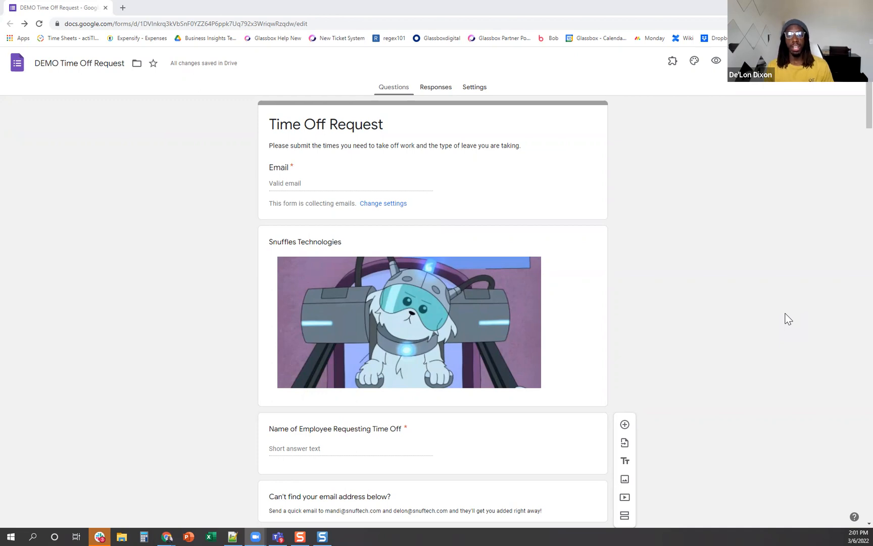
pyautogui.moveTo(299, 141)
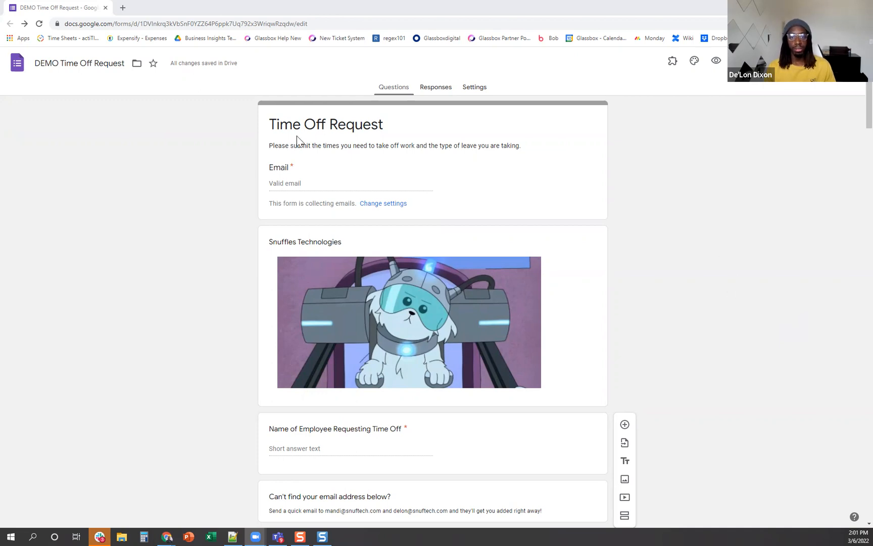
pyautogui.moveTo(49, 392)
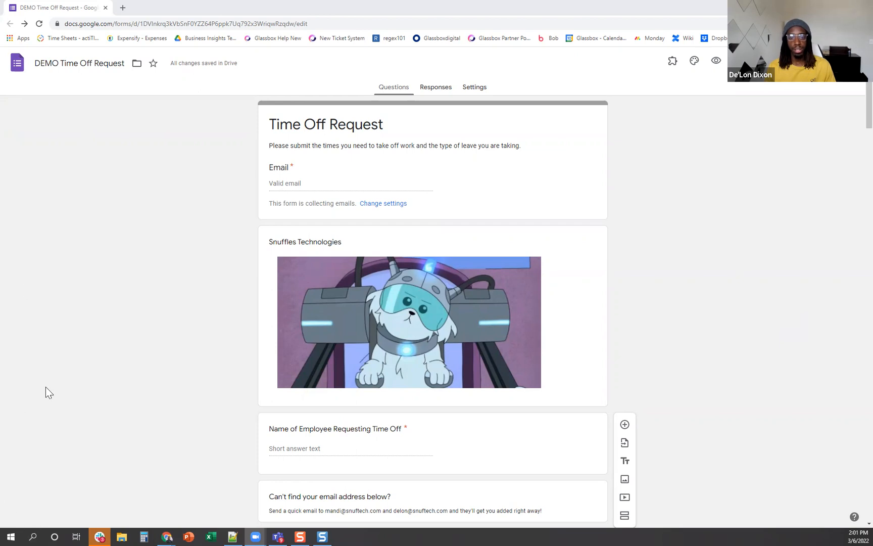
pyautogui.moveTo(566, 455)
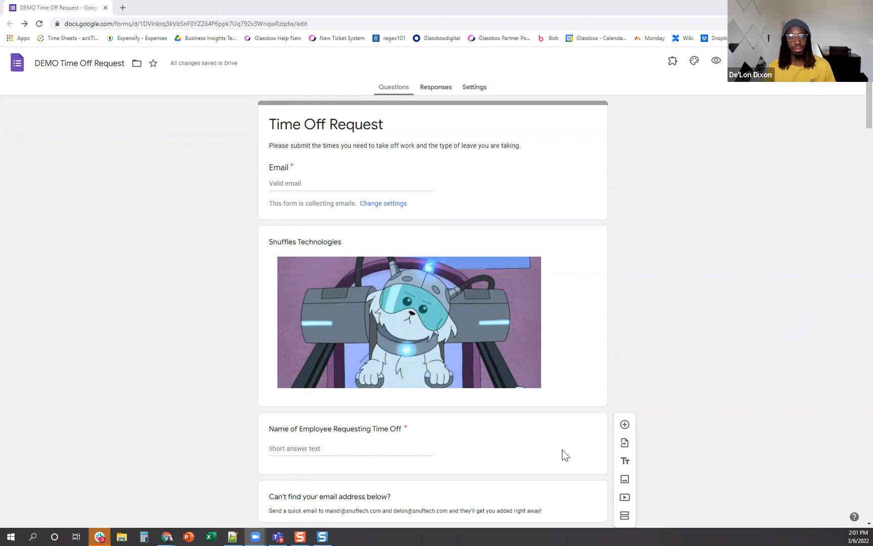
pyautogui.moveTo(209, 296)
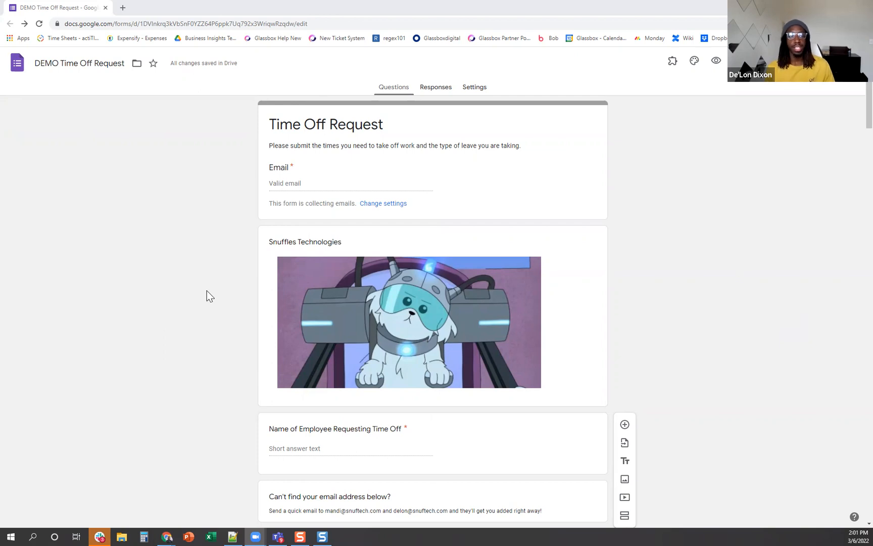
pyautogui.moveTo(442, 100)
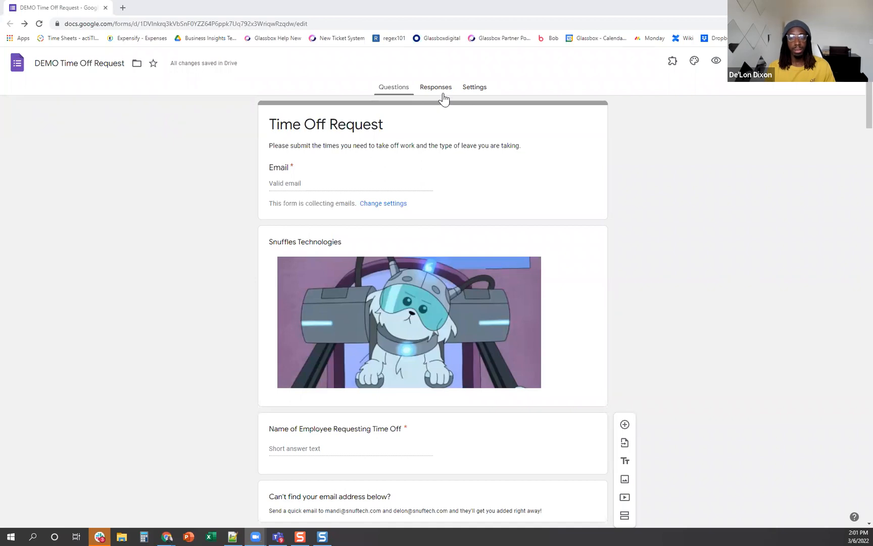
# From the Responses tab's more-options menu, enable email notifications for new responses.
pyautogui.click(436, 87)
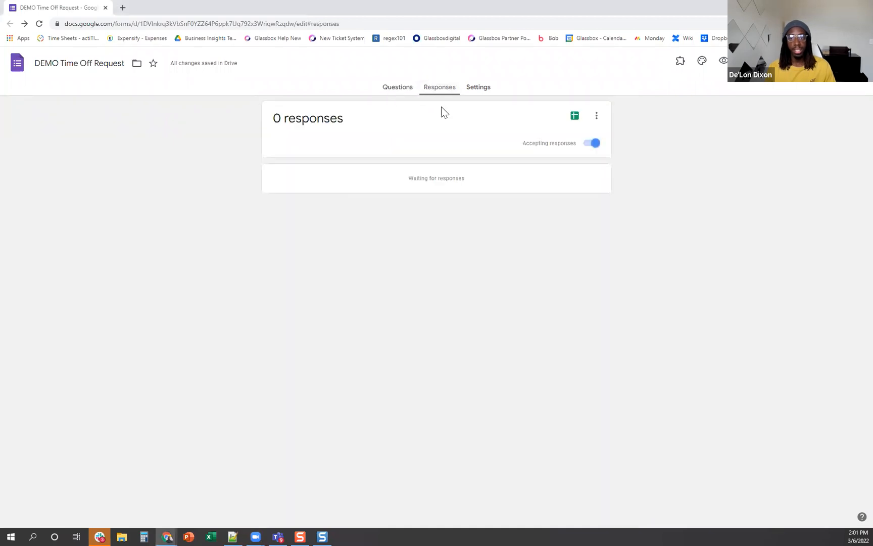
pyautogui.moveTo(595, 122)
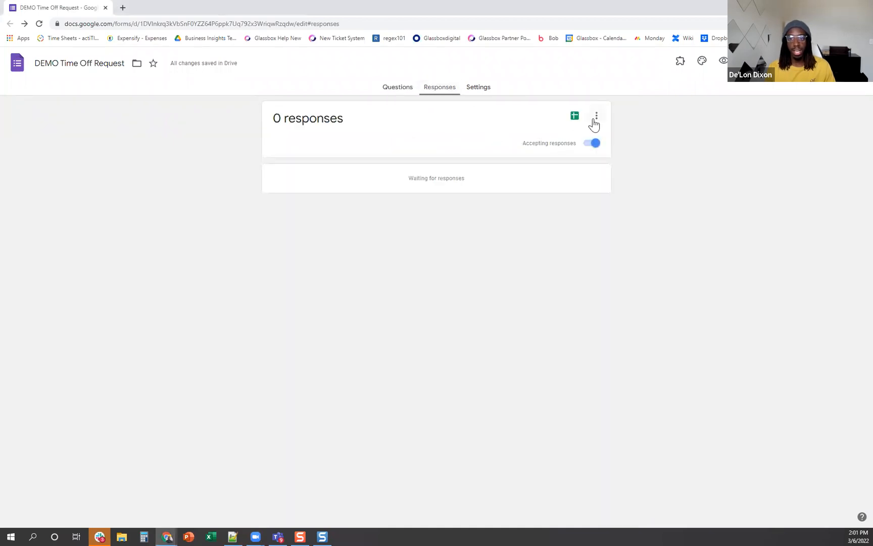
pyautogui.click(596, 116)
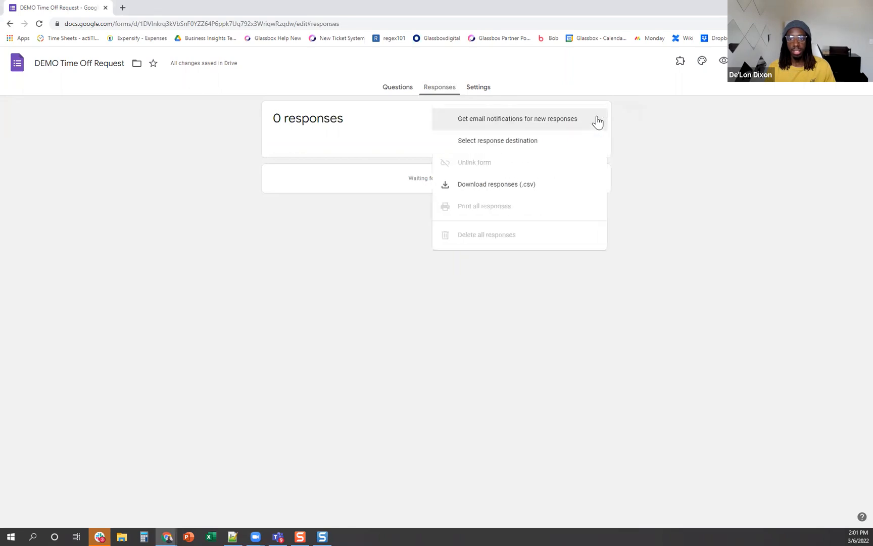
pyautogui.moveTo(502, 122)
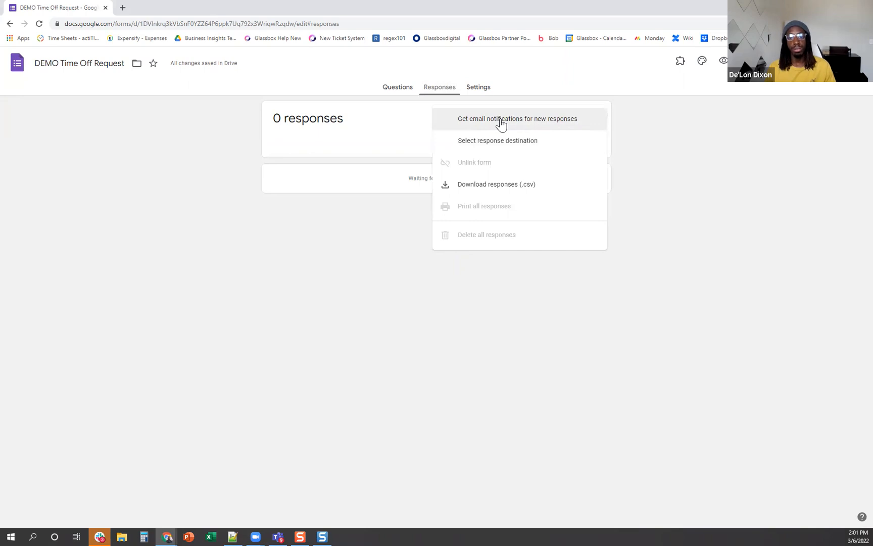
pyautogui.click(517, 119)
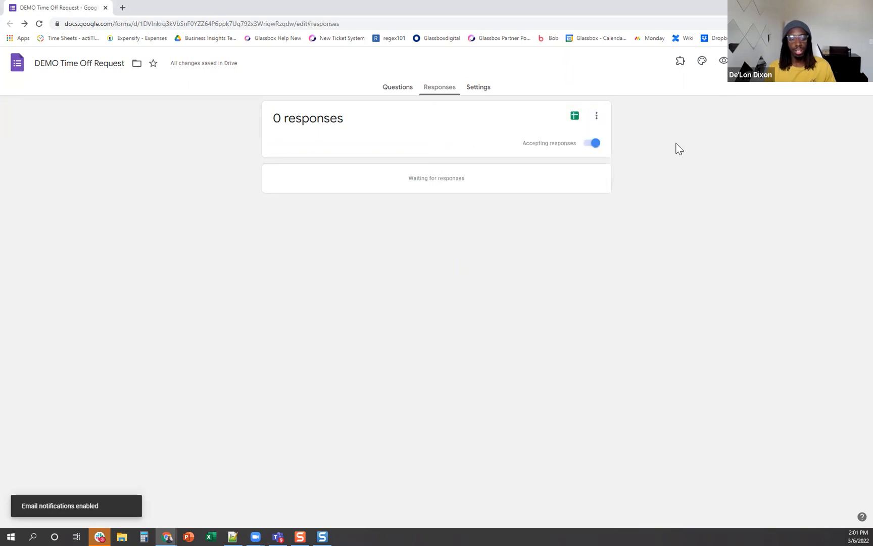
pyautogui.moveTo(666, 175)
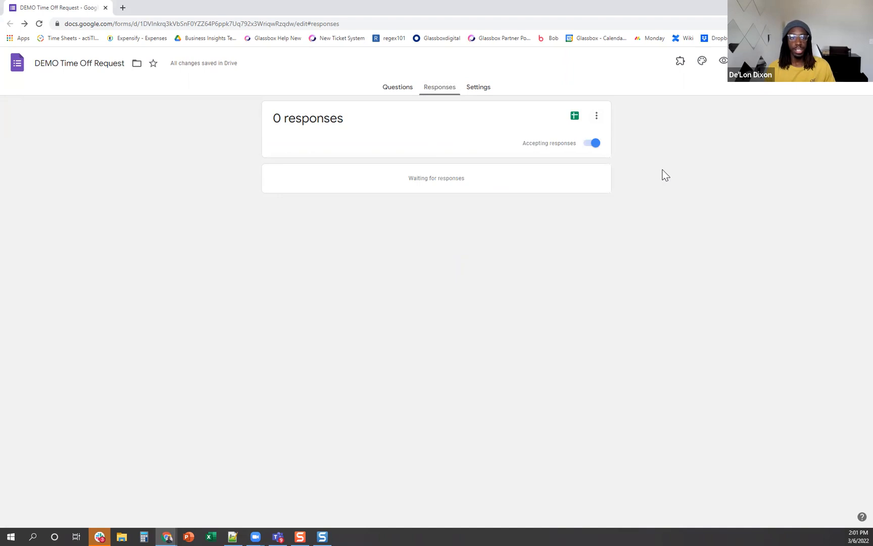
pyautogui.moveTo(592, 111)
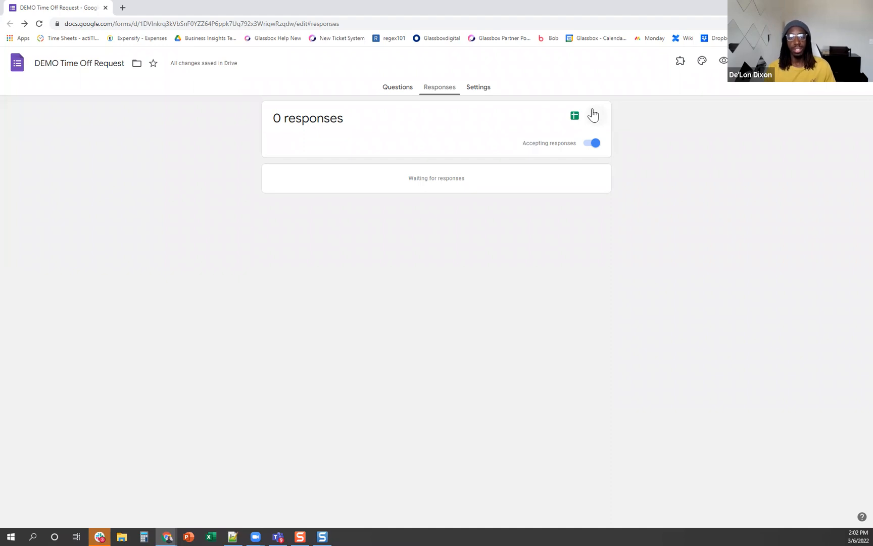
pyautogui.moveTo(597, 115)
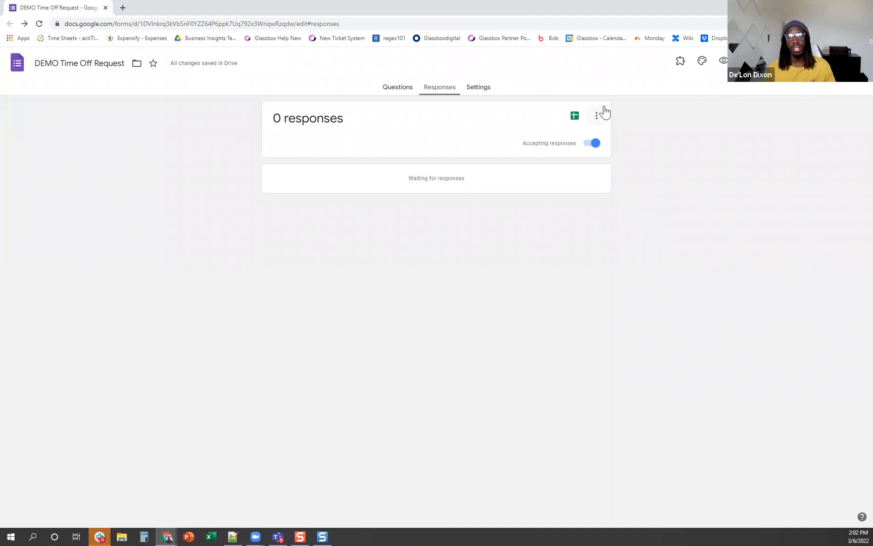
pyautogui.moveTo(694, 120)
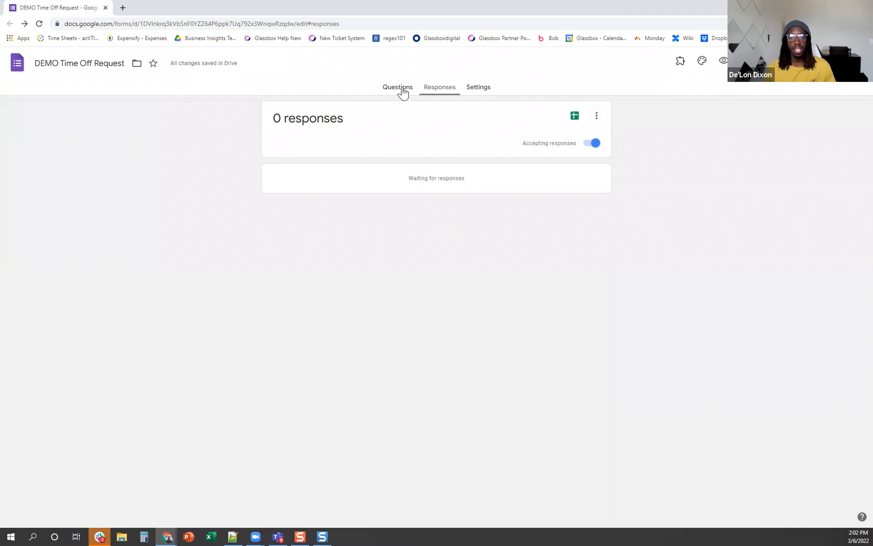
pyautogui.moveTo(394, 67)
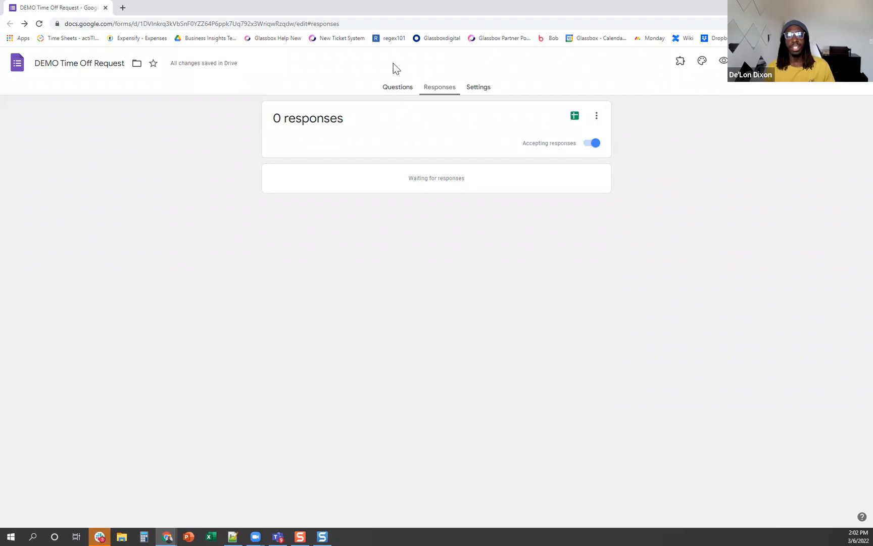
pyautogui.moveTo(855, 119)
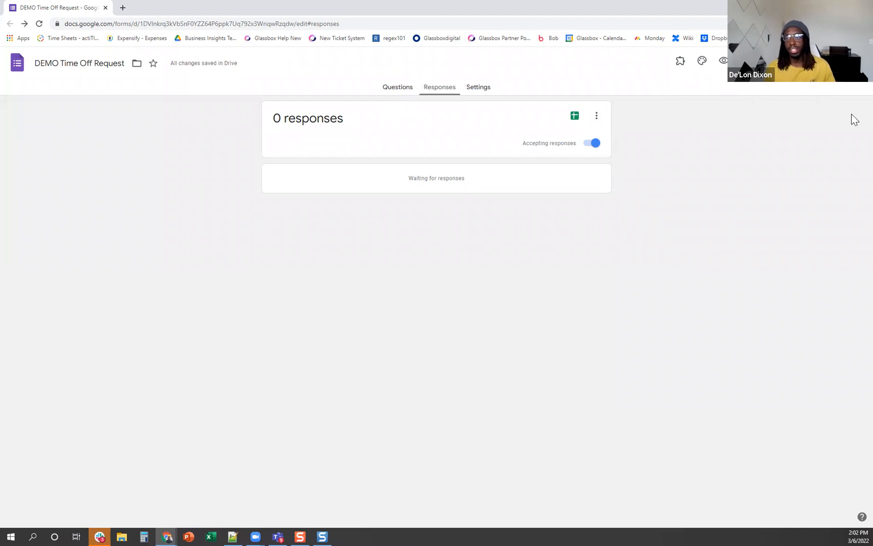